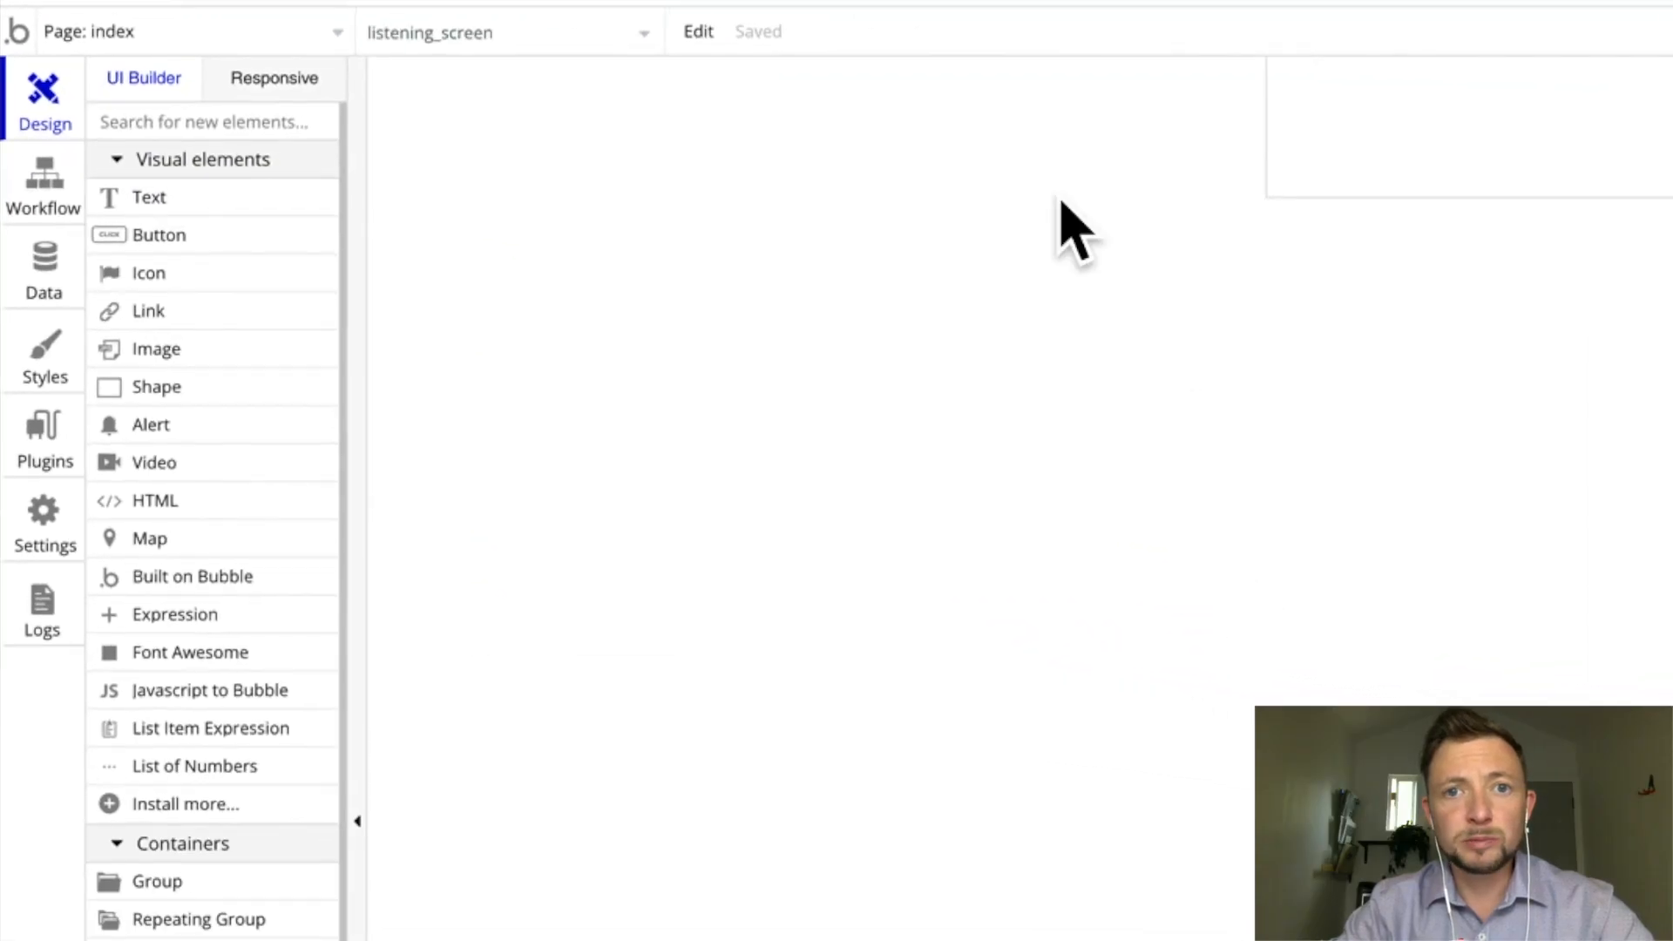
Switch the editor to the listening_screen page with its microphone icon and Hummdrum title.
left_click(175, 31)
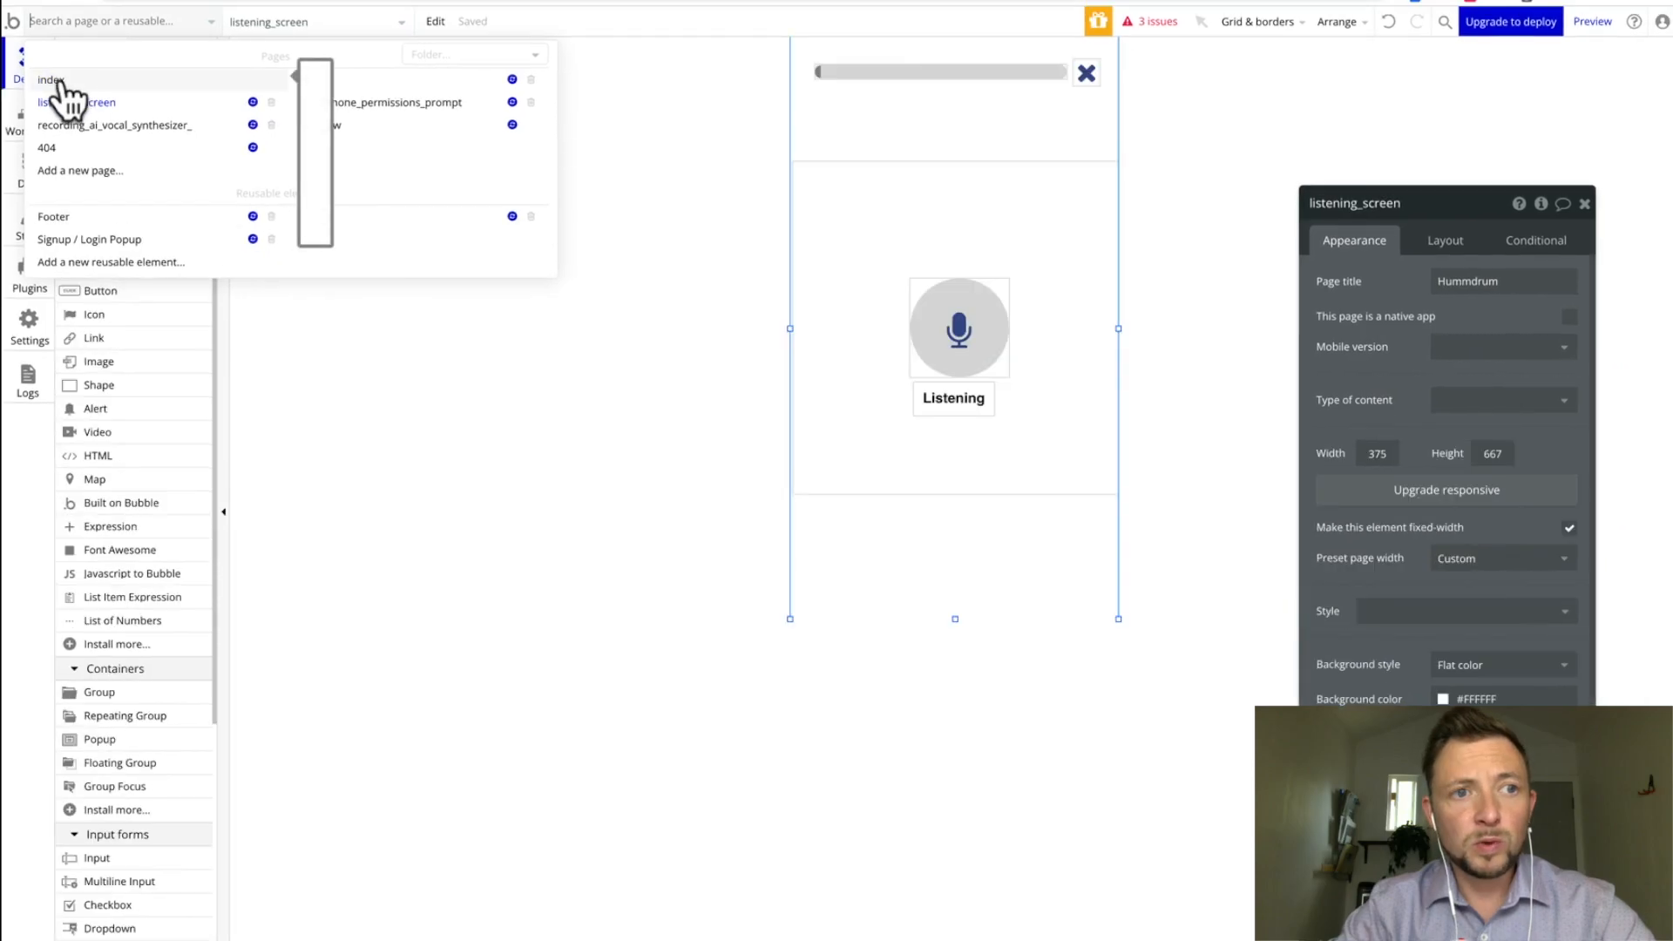
Make recording_ai_vocal_synthesizer_ the new index, confirming the former index becomes old_index.
left_click(118, 125)
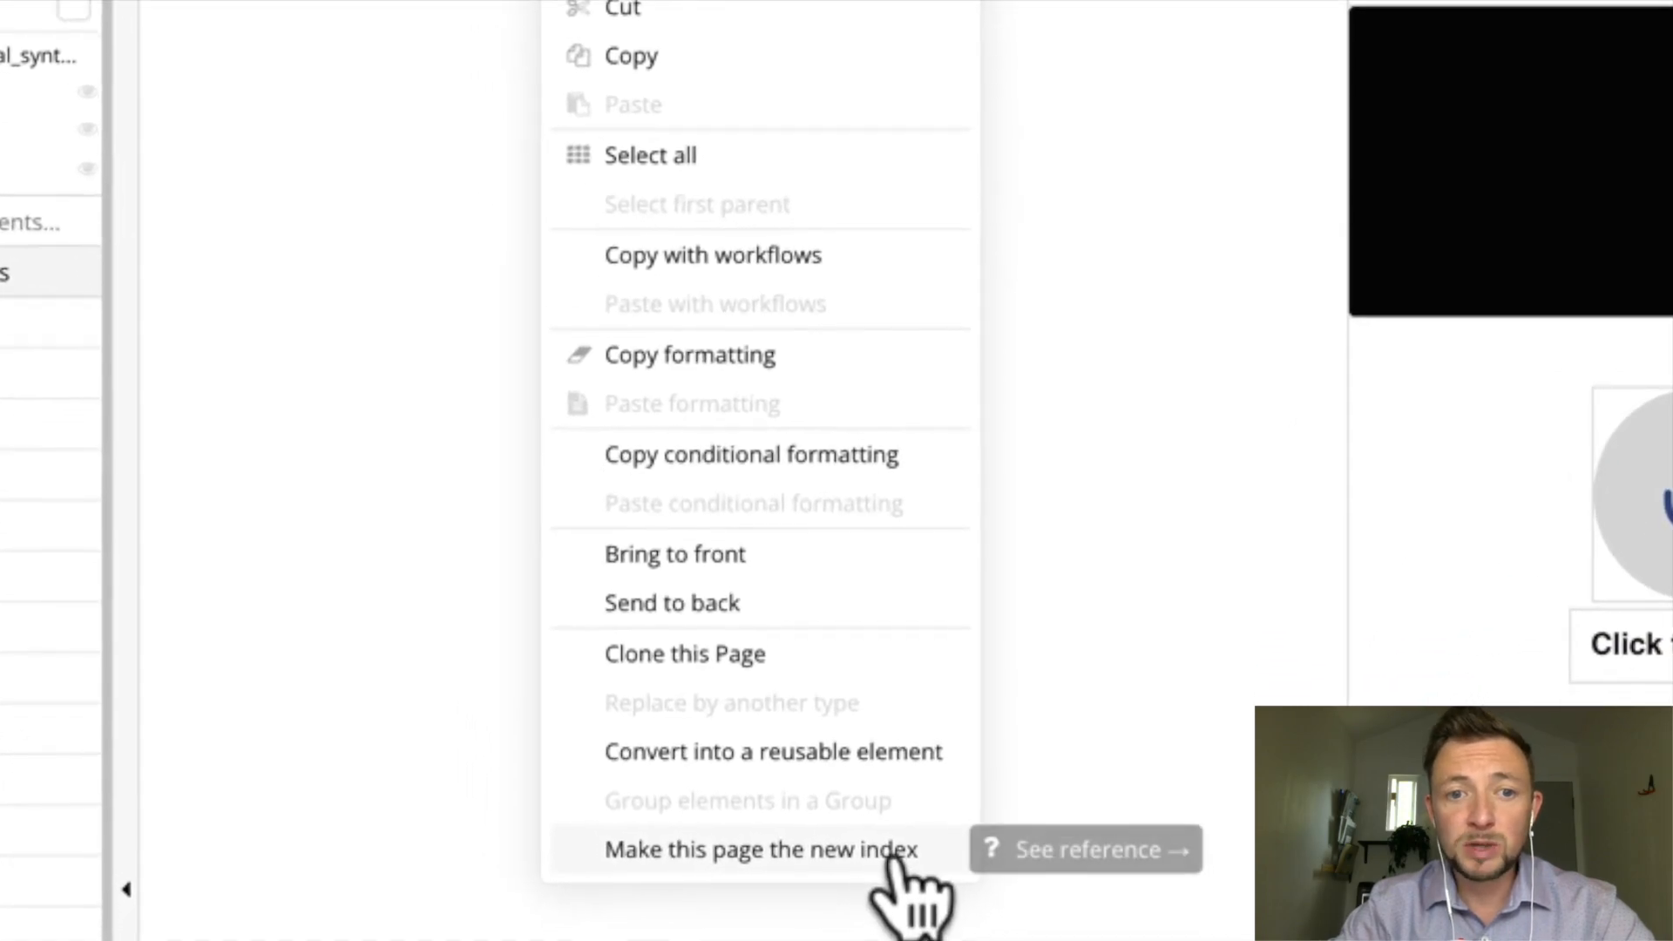
left_click(761, 849)
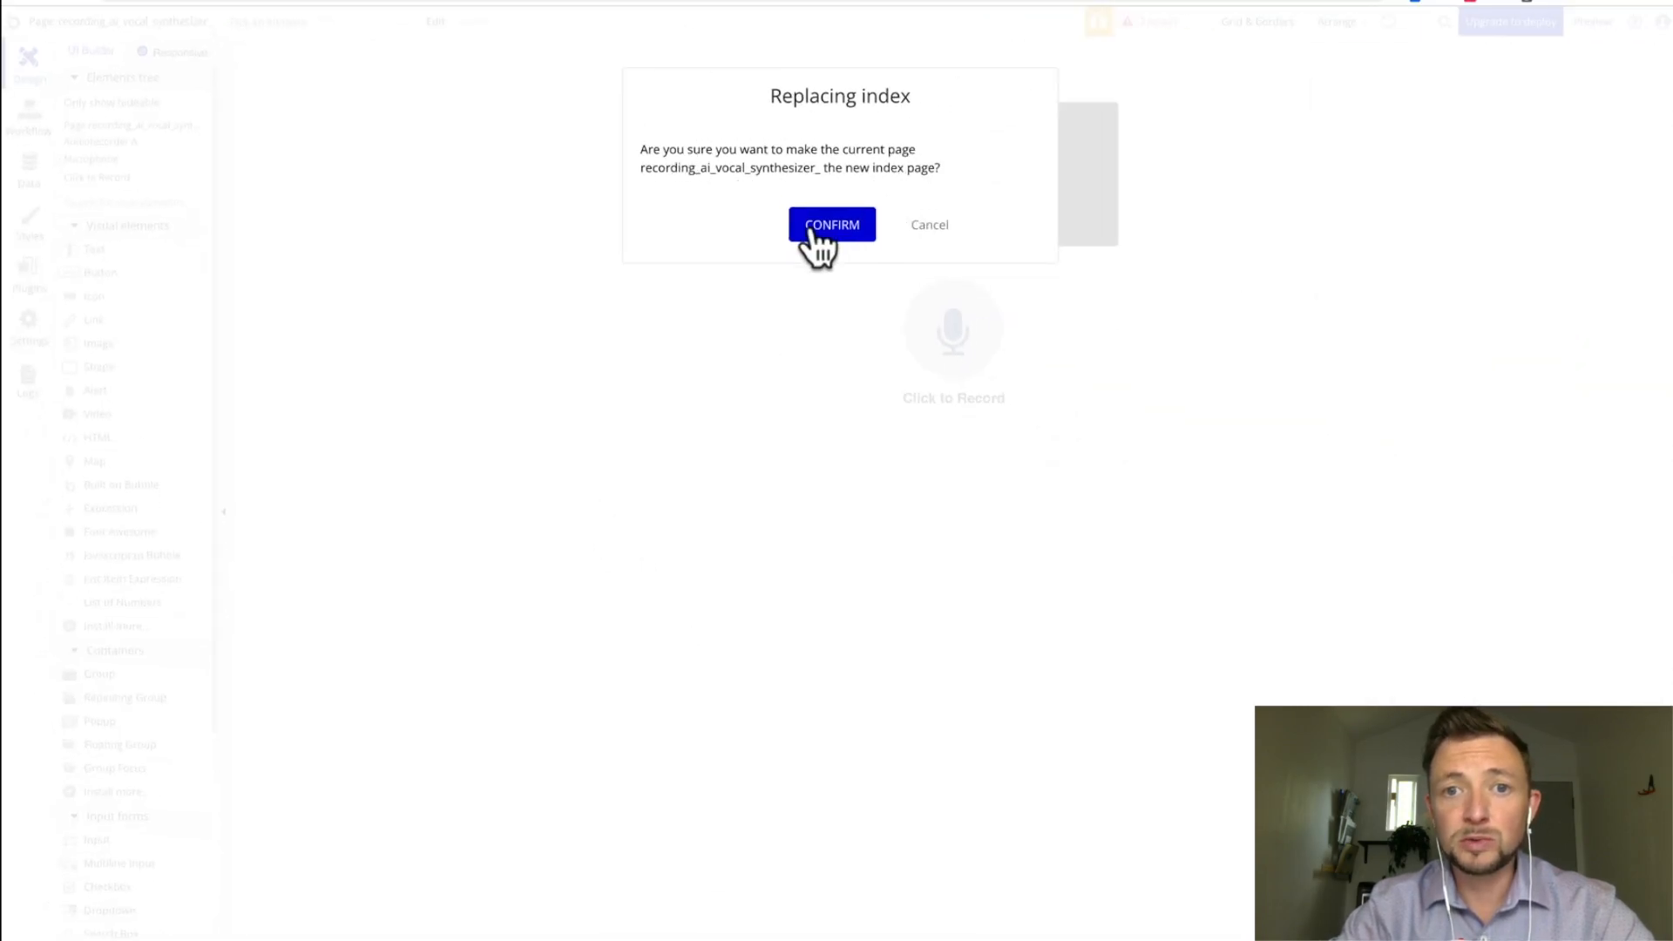
left_click(833, 224)
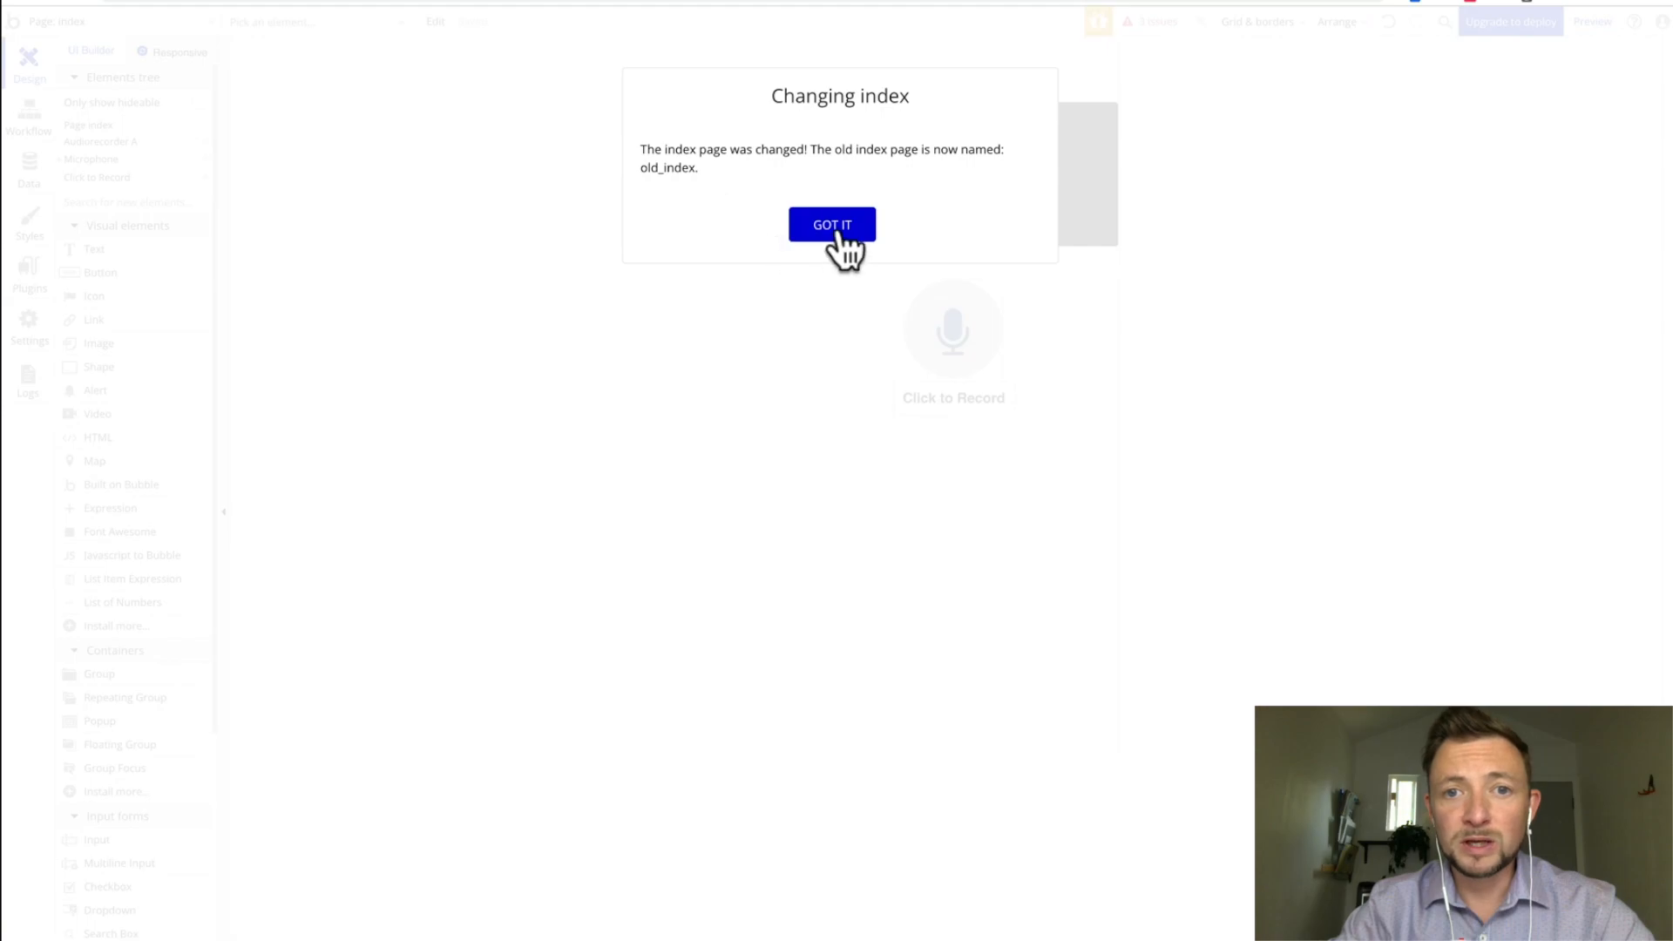
left_click(833, 223)
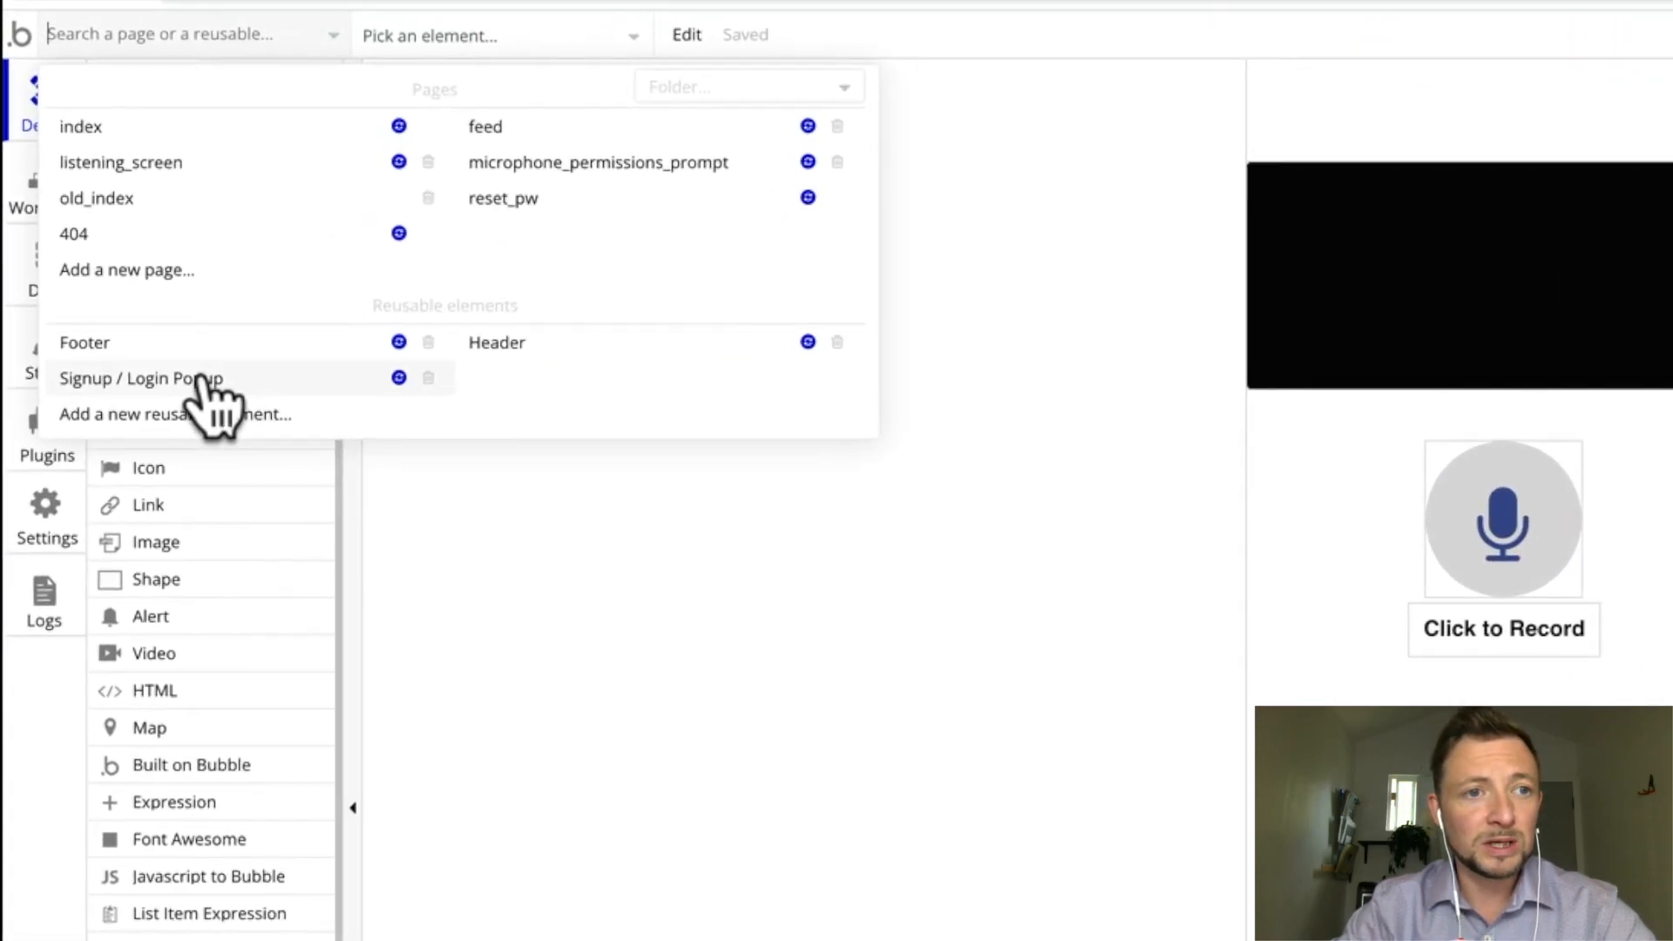
Delete old_index, leaving index, listening_screen, feed, microphone_permissions_prompt, reset_pw and 404.
left_click(429, 199)
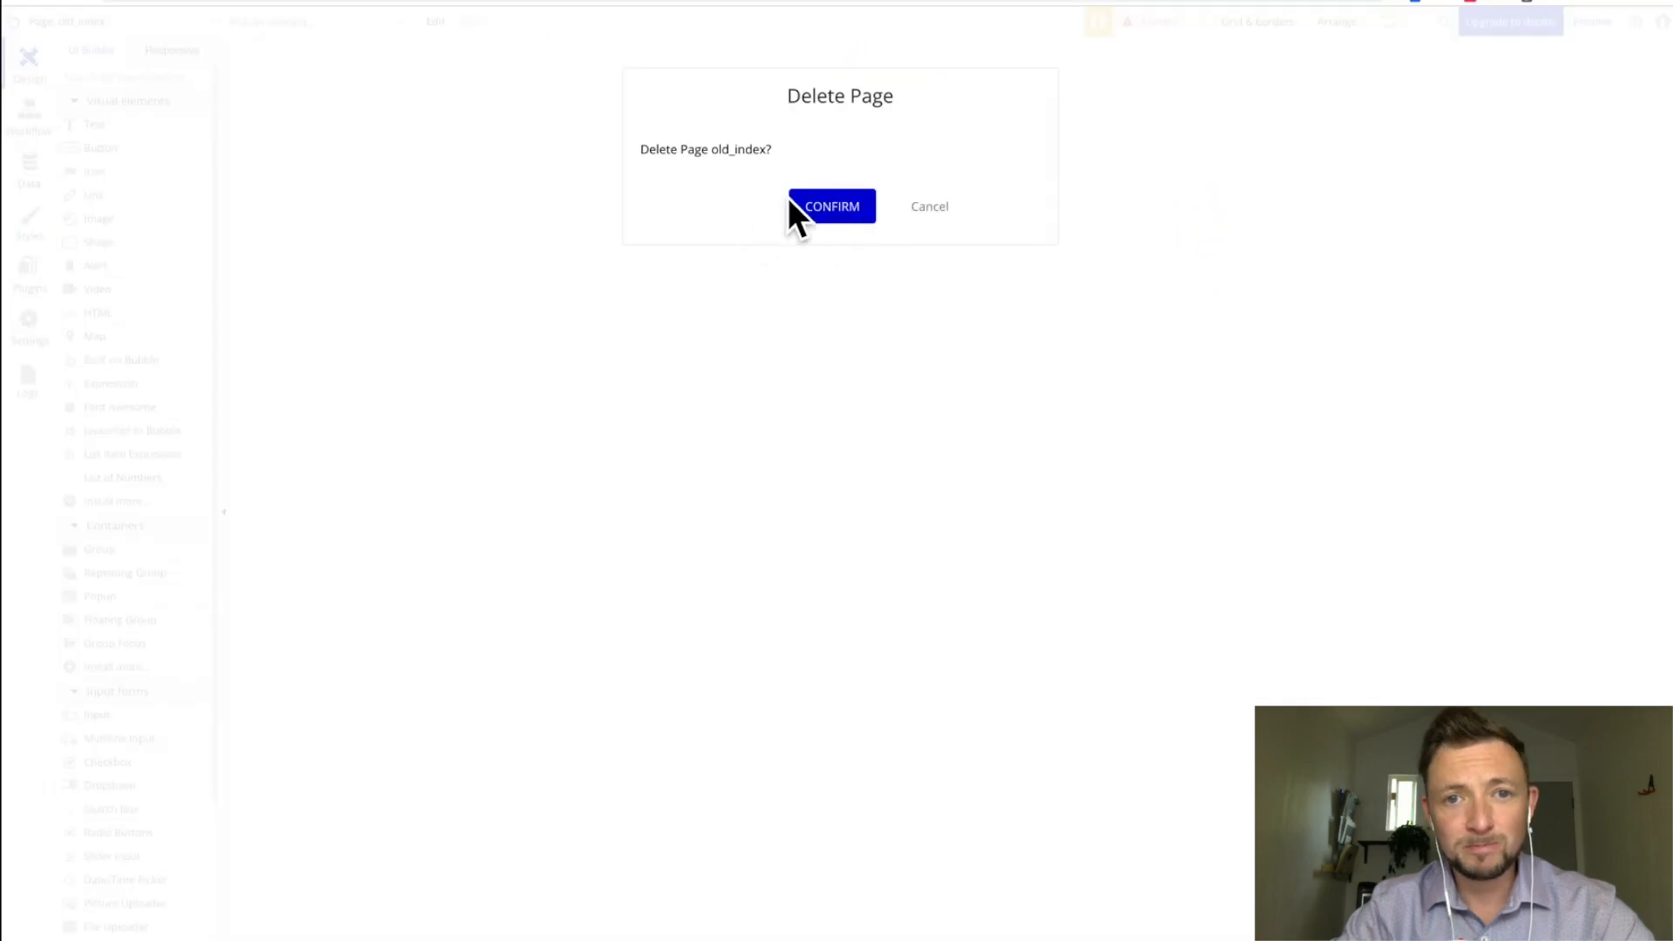
left_click(831, 206)
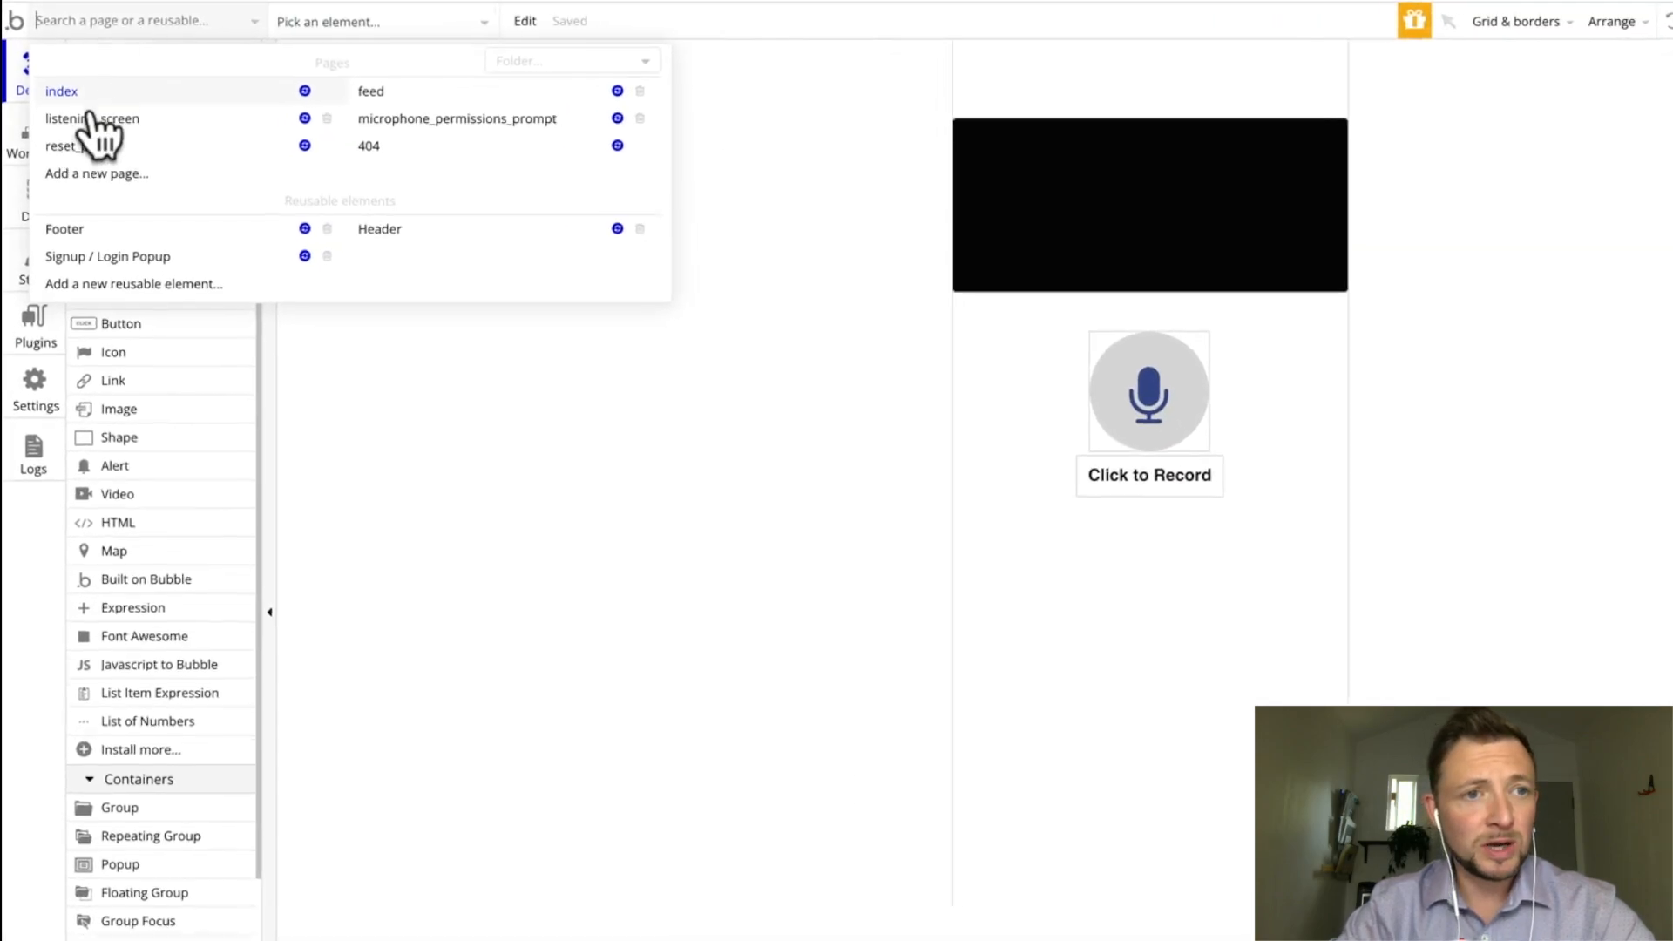